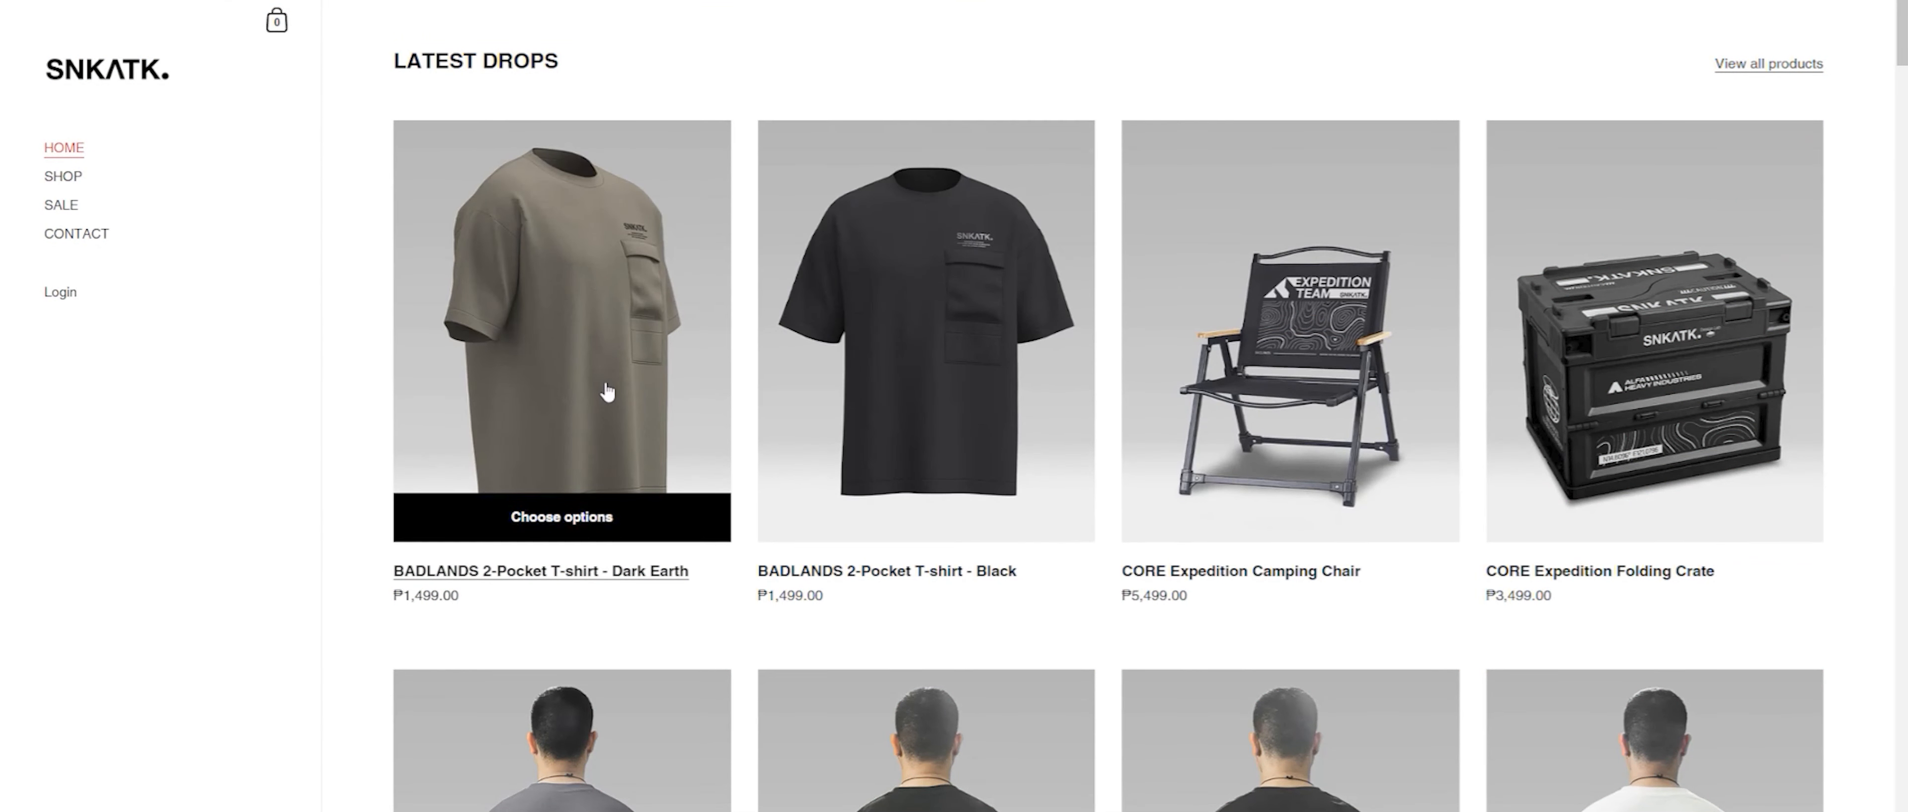
- View the Dark Earth BADLANDS T-shirt's product page and read through its description
click(561, 331)
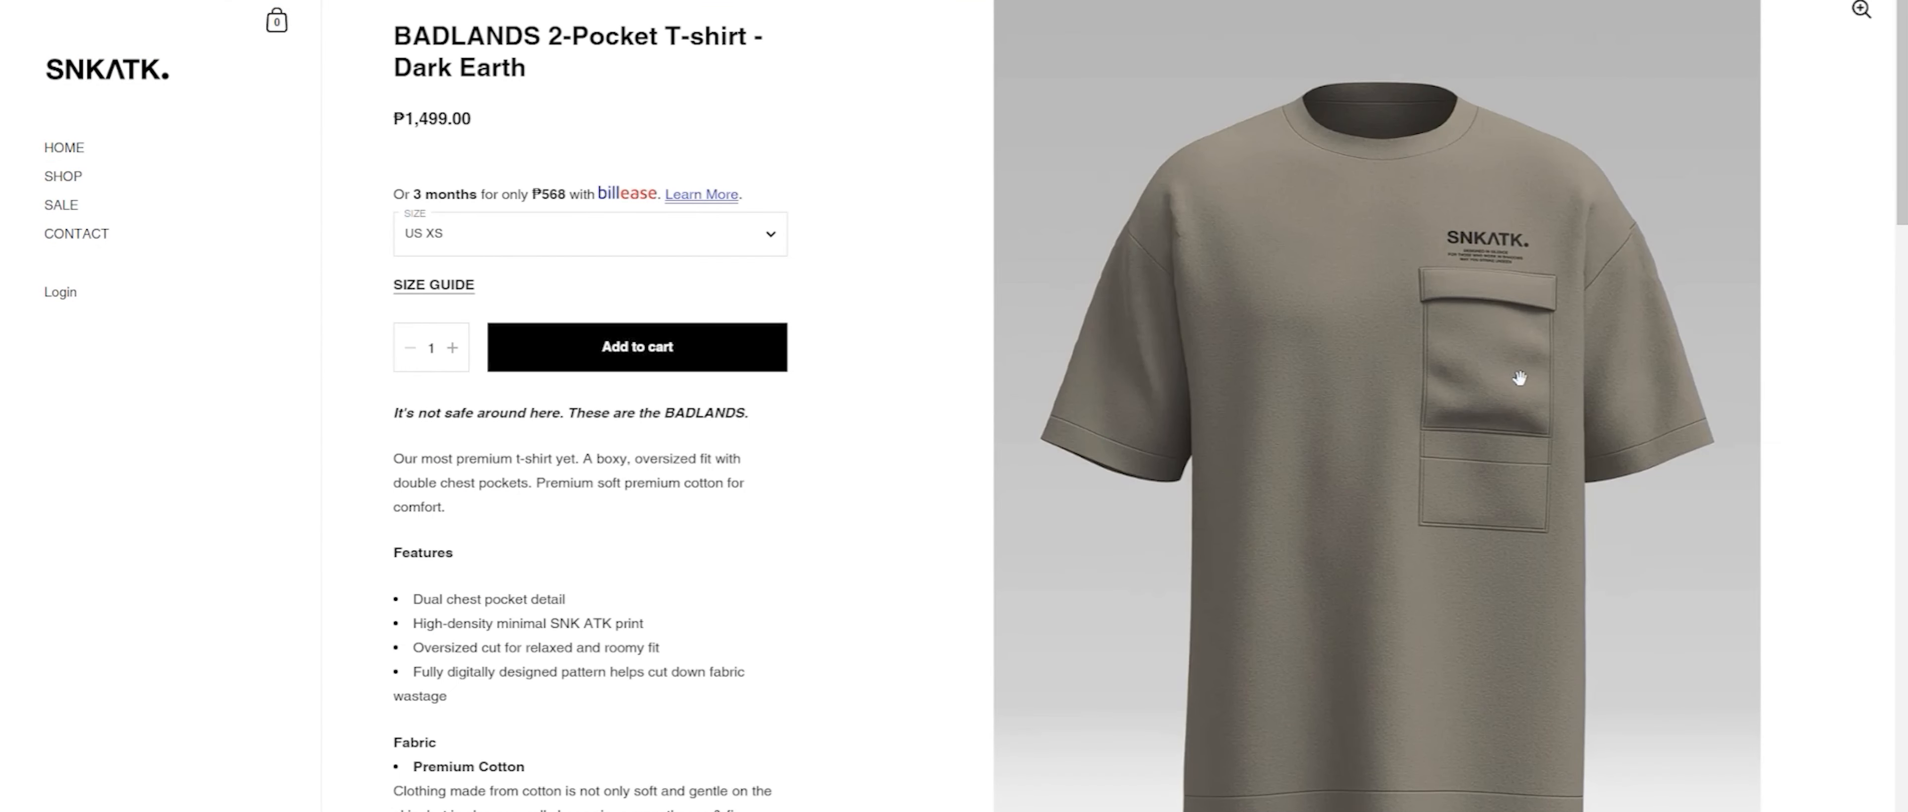
scroll(down, 3)
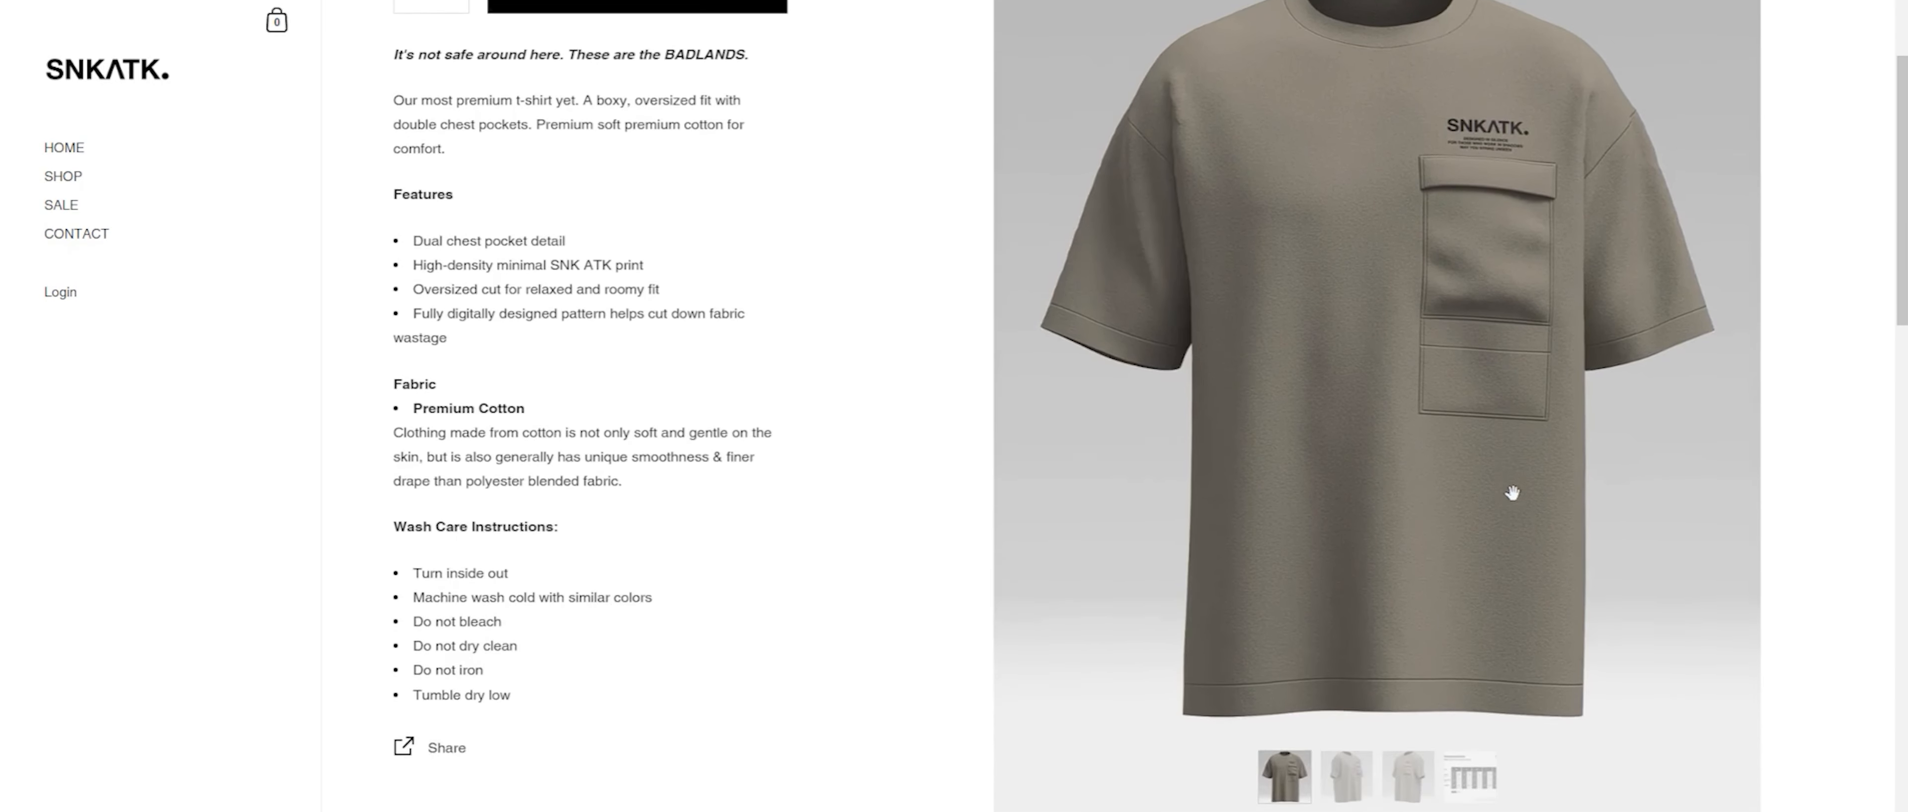
scroll(down, 3)
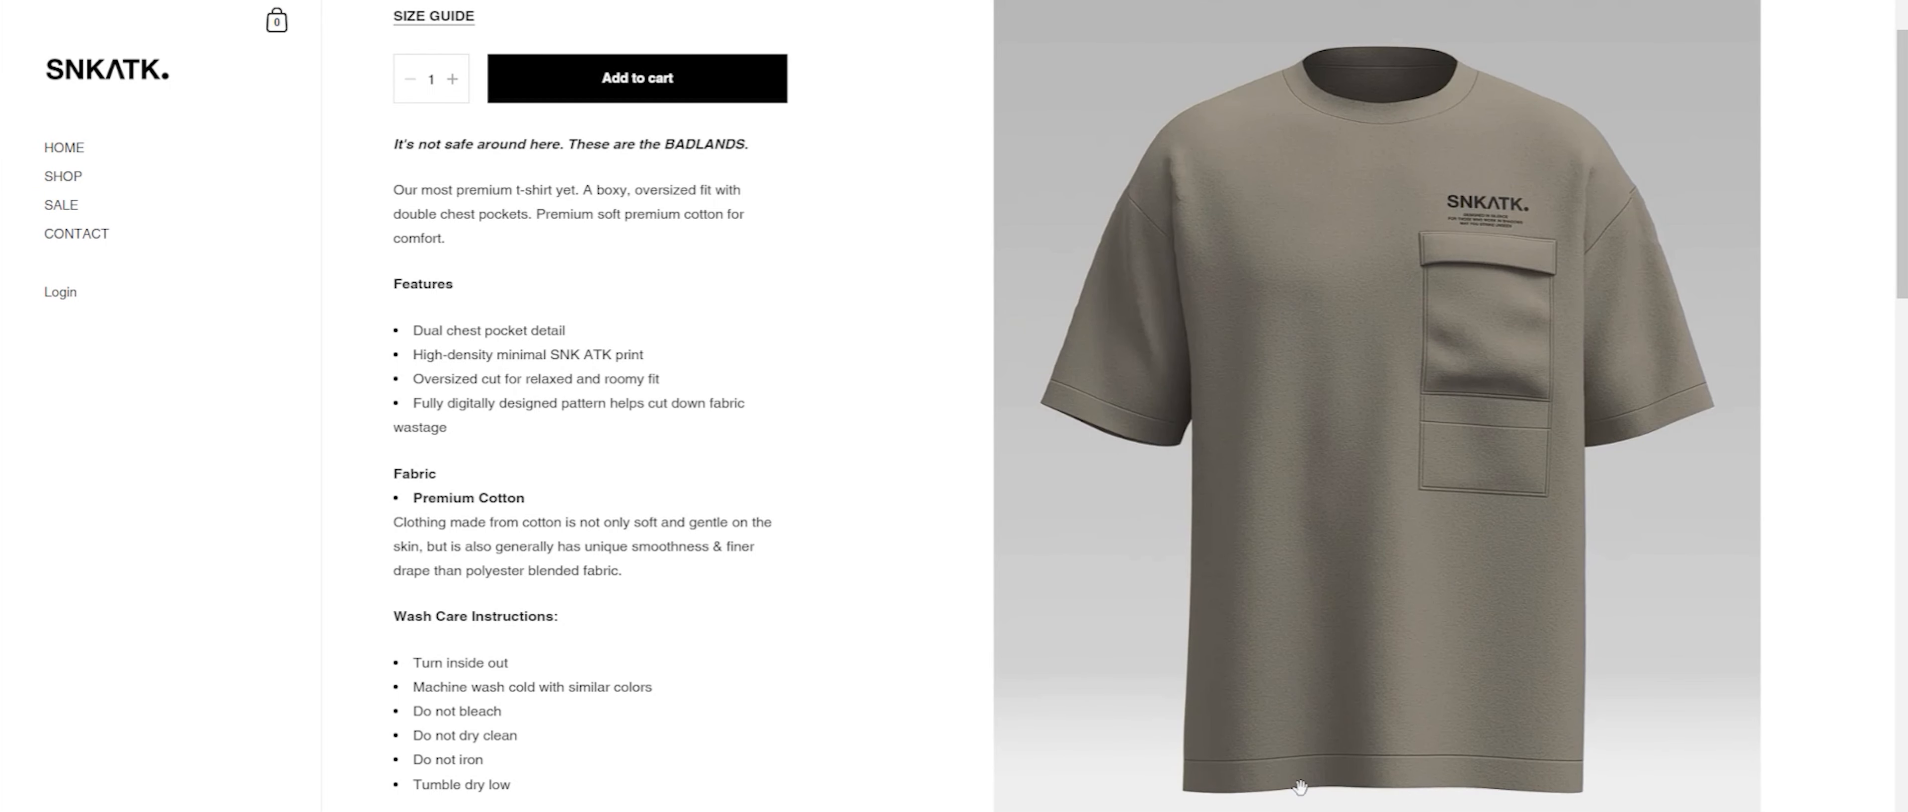
- Return via HOME to the latest drops and go to the BADLANDS 2-Pocket T-shirt in Black
click(64, 147)
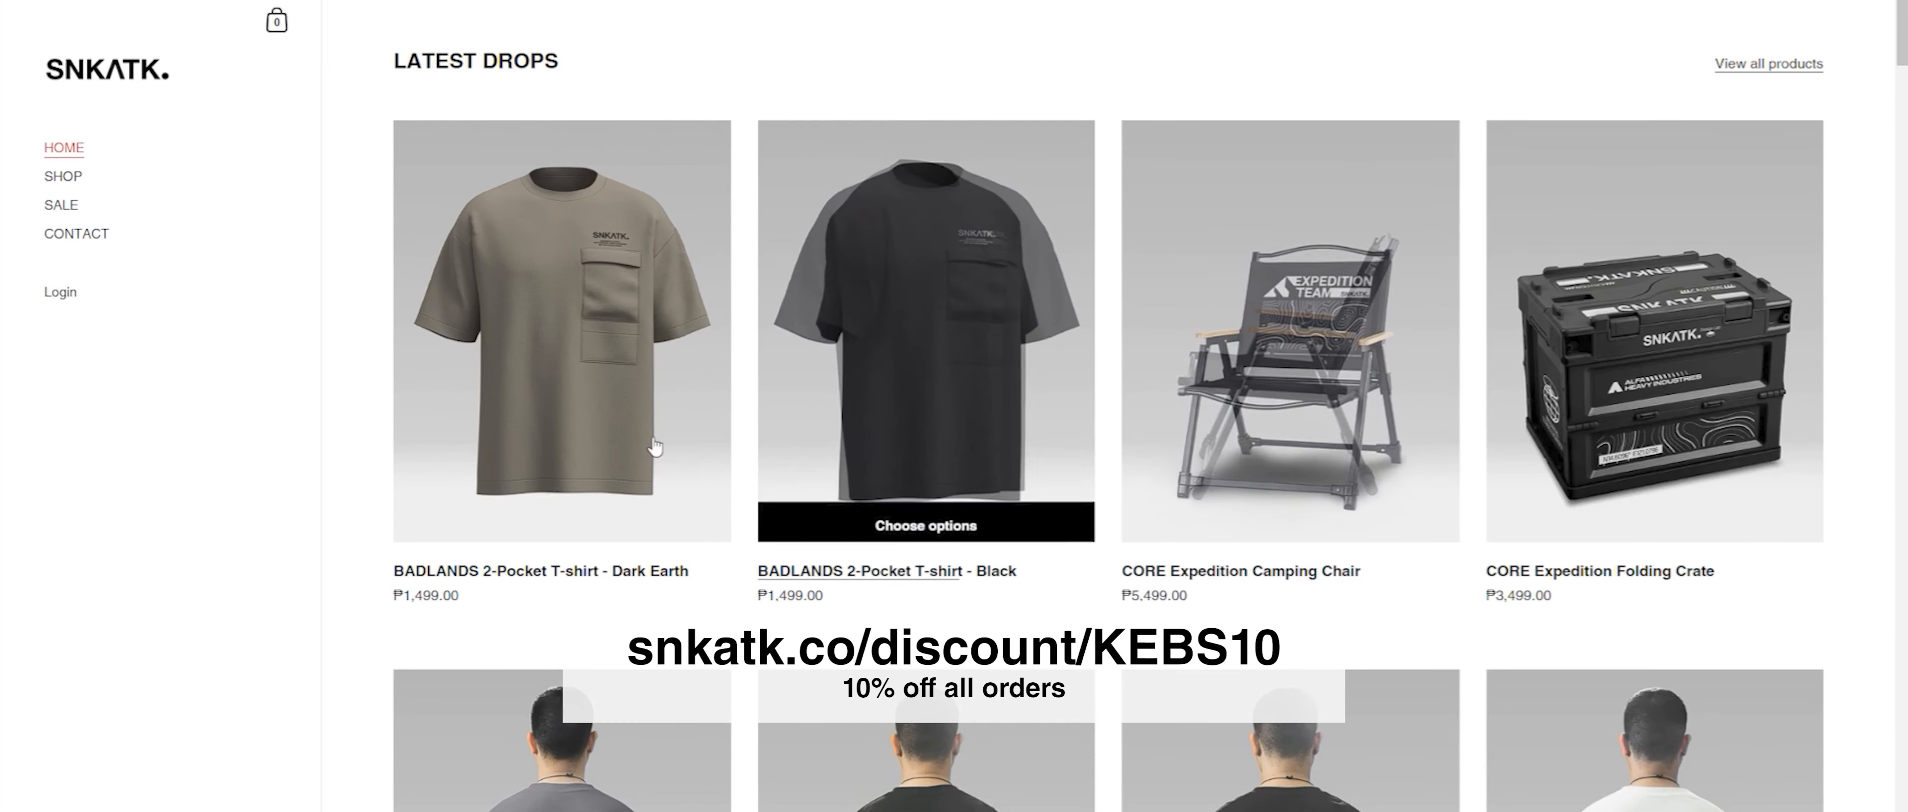
click(925, 331)
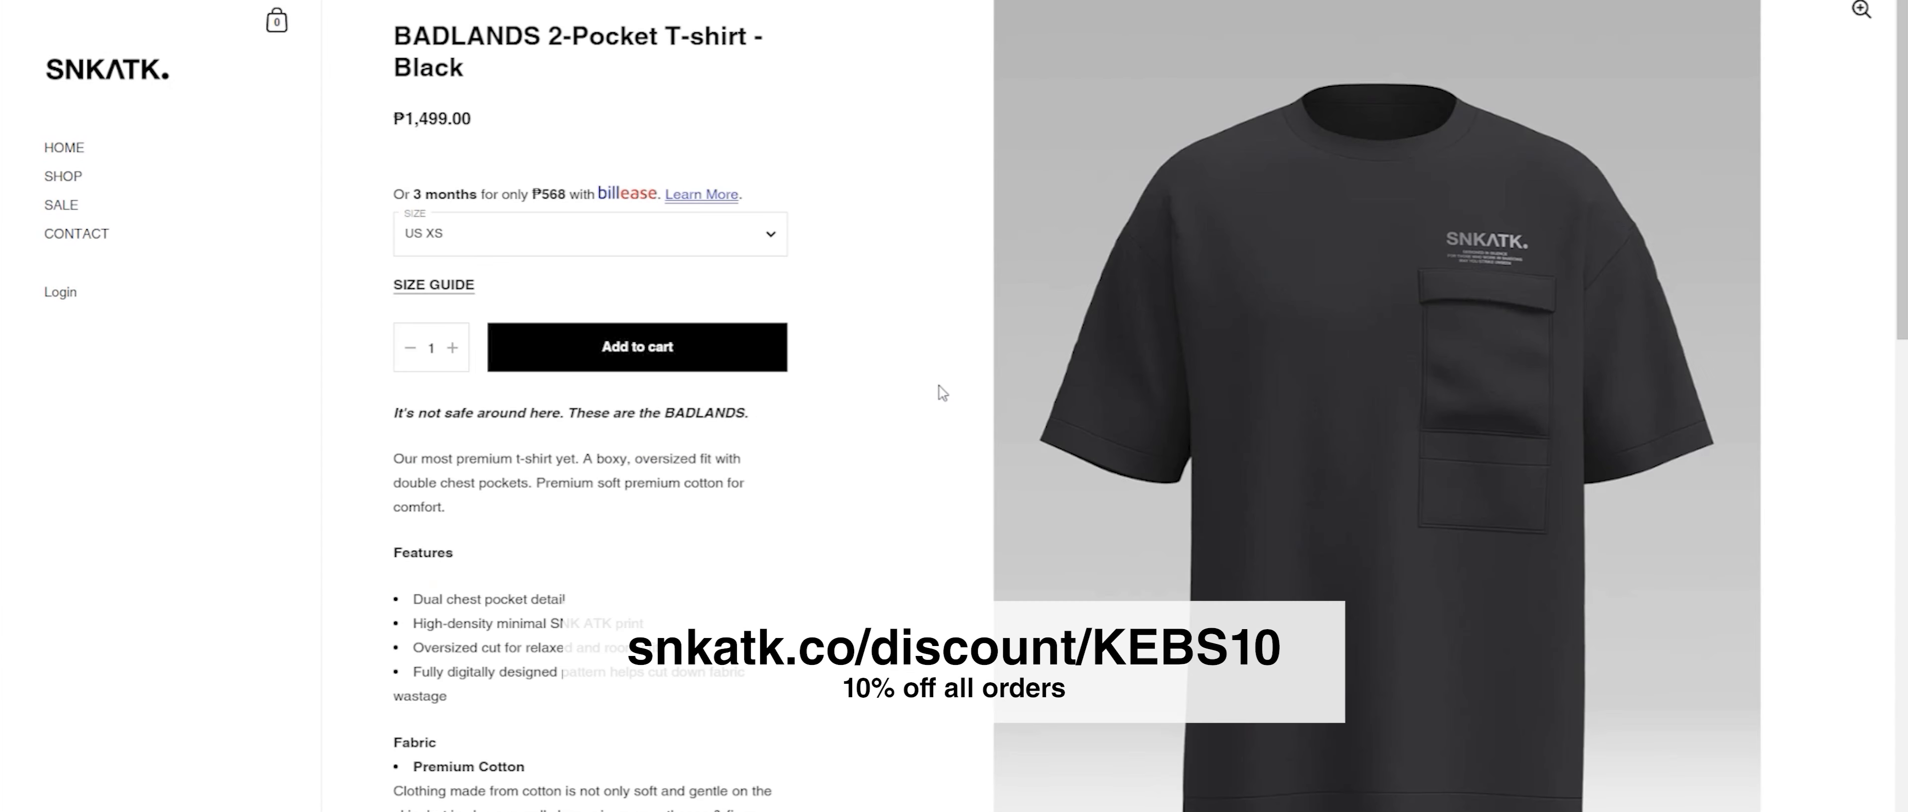